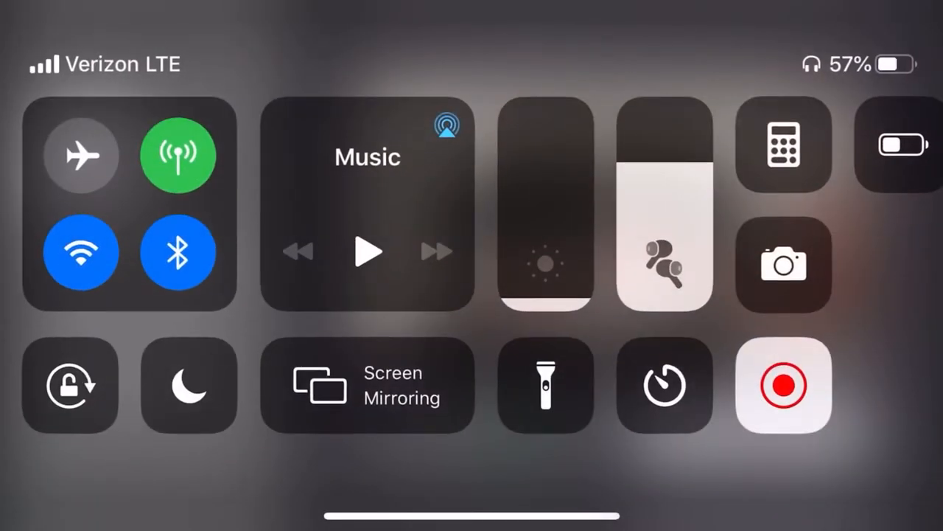
Step: Switch on Airplane Mode in the connectivity tile, disabling Wi-Fi and cellular data
{"action": "left_click", "coordinate": [81, 155]}
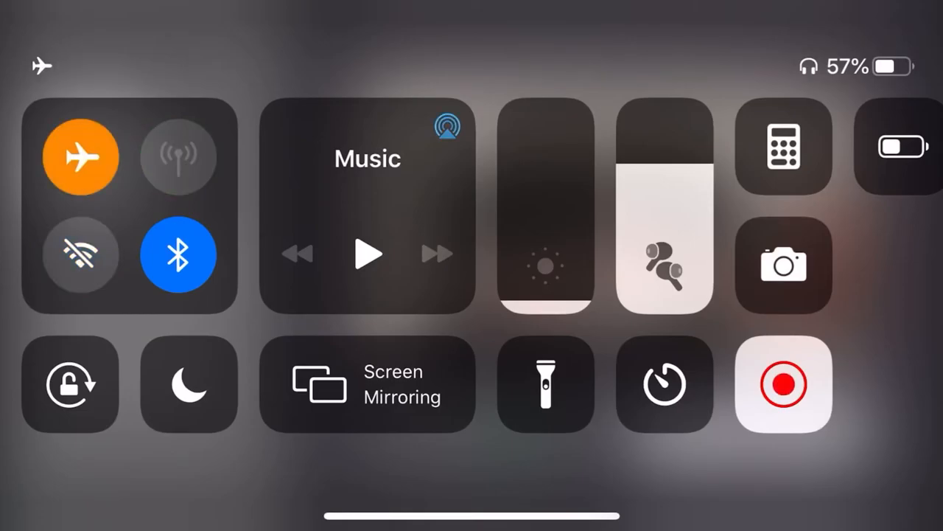